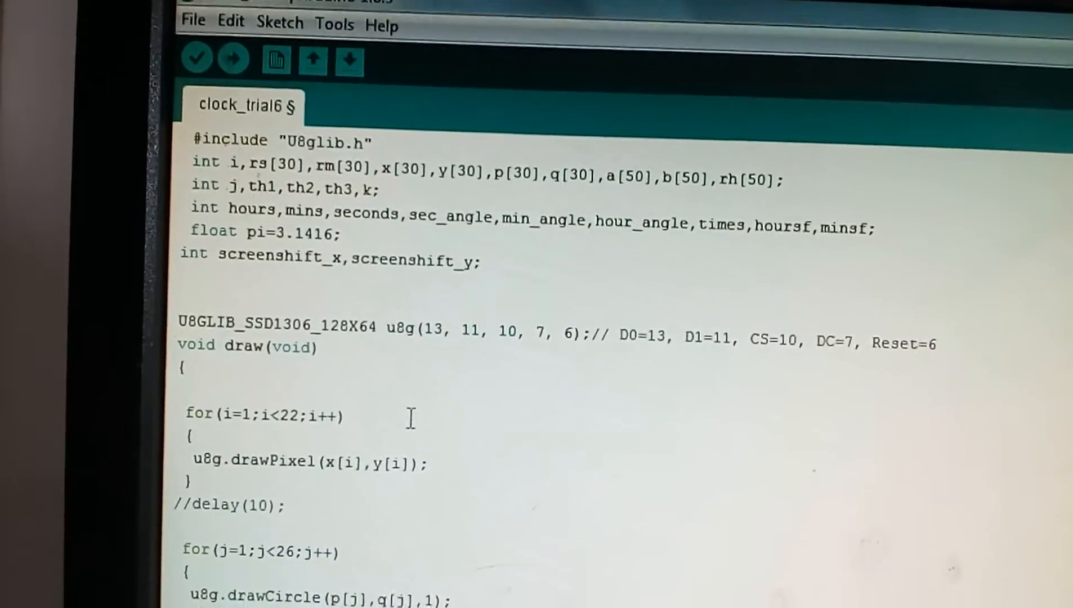
scroll("down", 3)
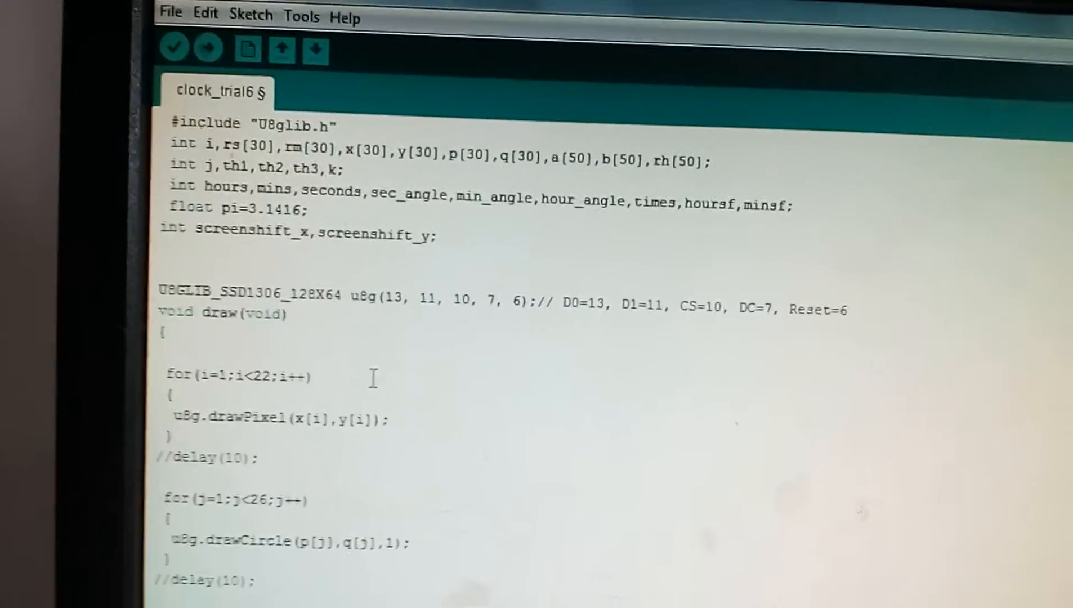
scroll("down", 3)
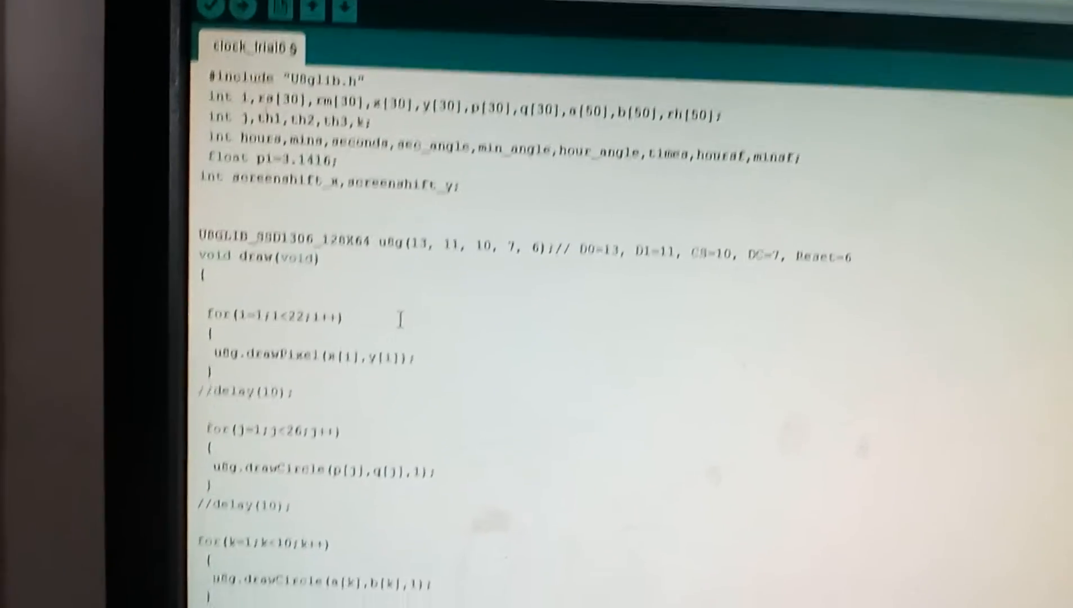
scroll("down", 3)
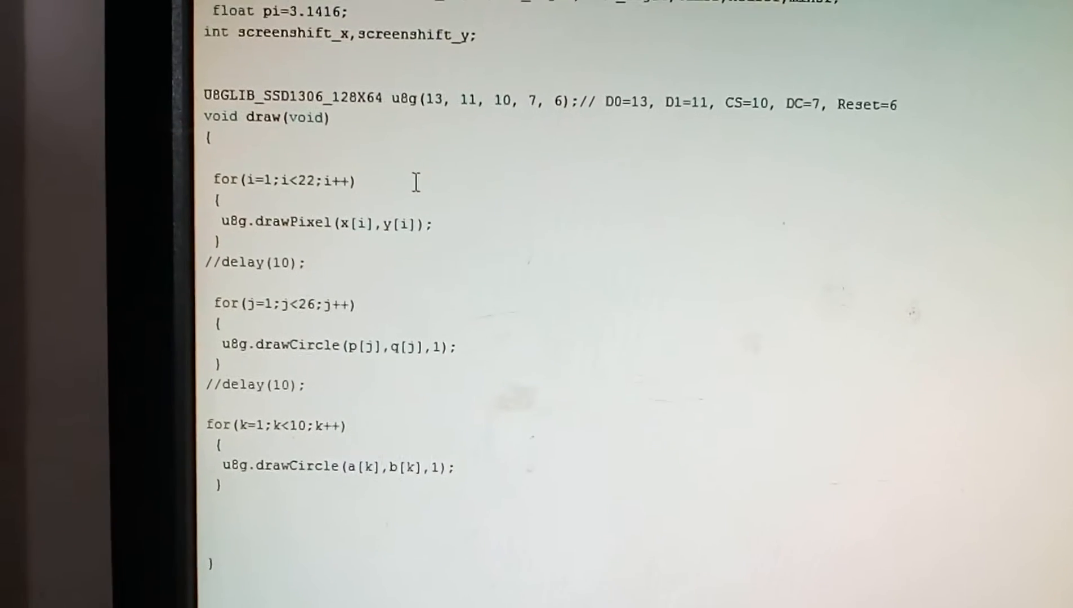
scroll("down", 3)
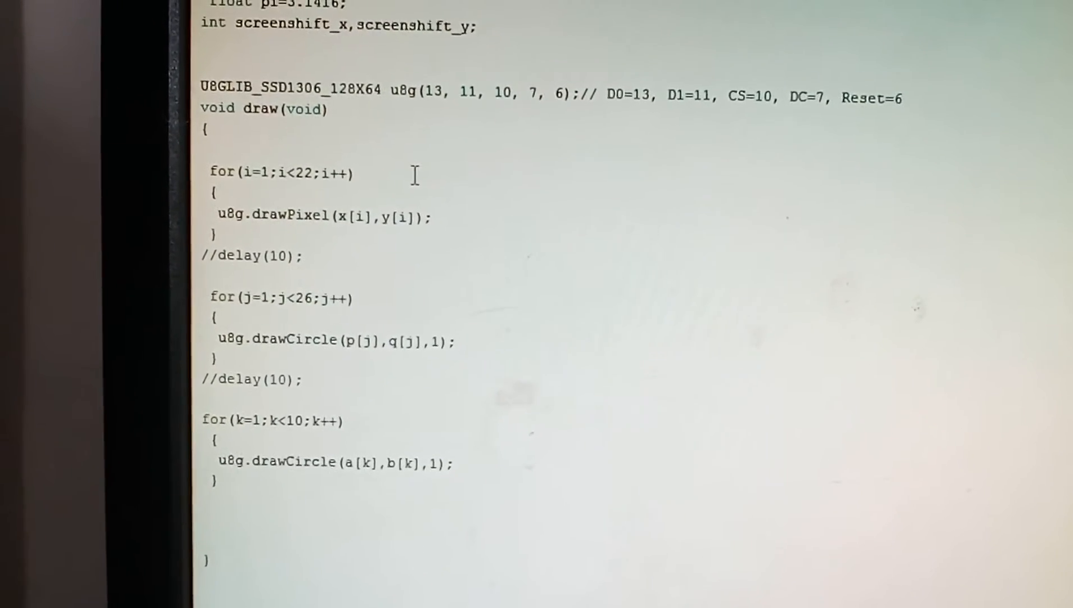
scroll("down", 3)
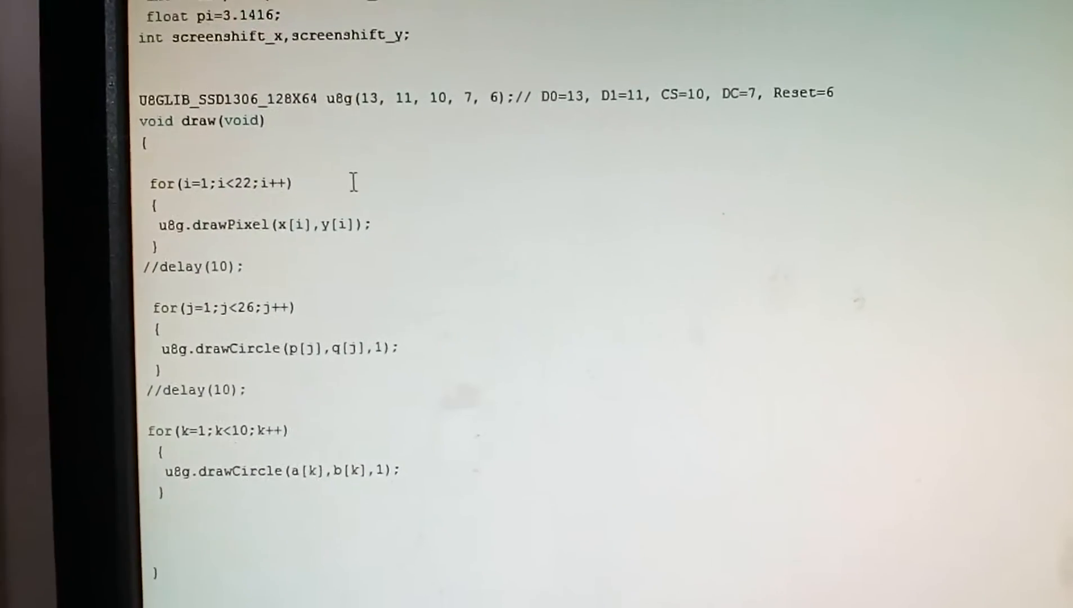
scroll("down", 3)
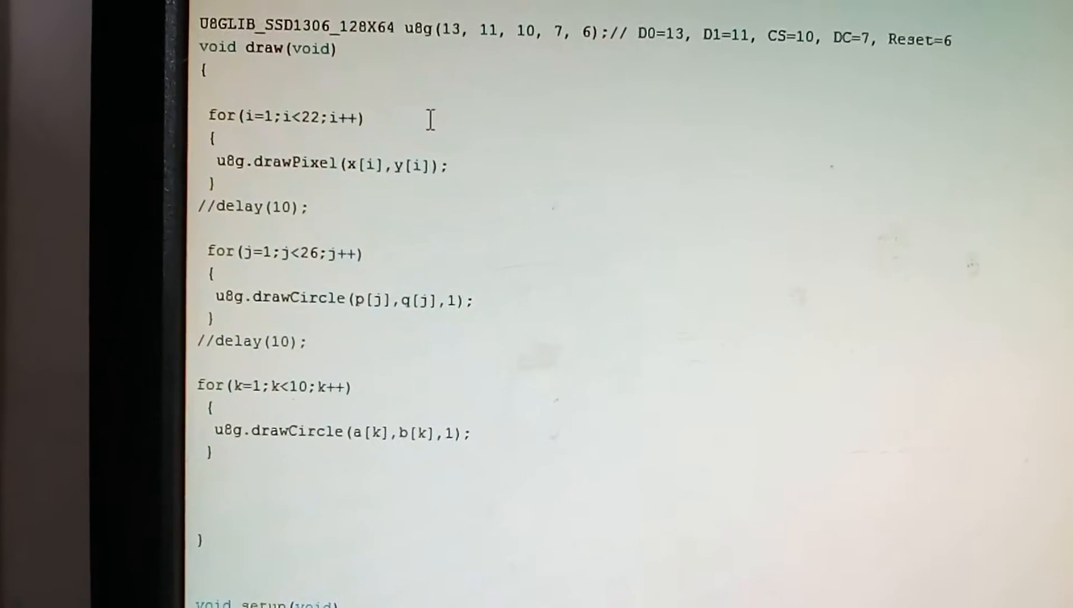
scroll("down", 3)
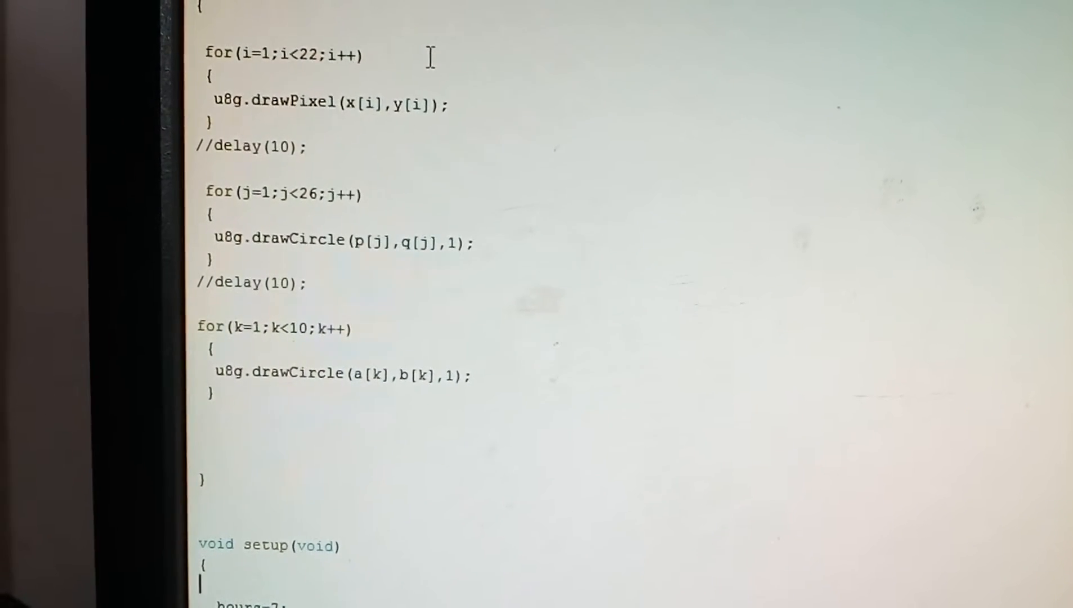
scroll("down", 3)
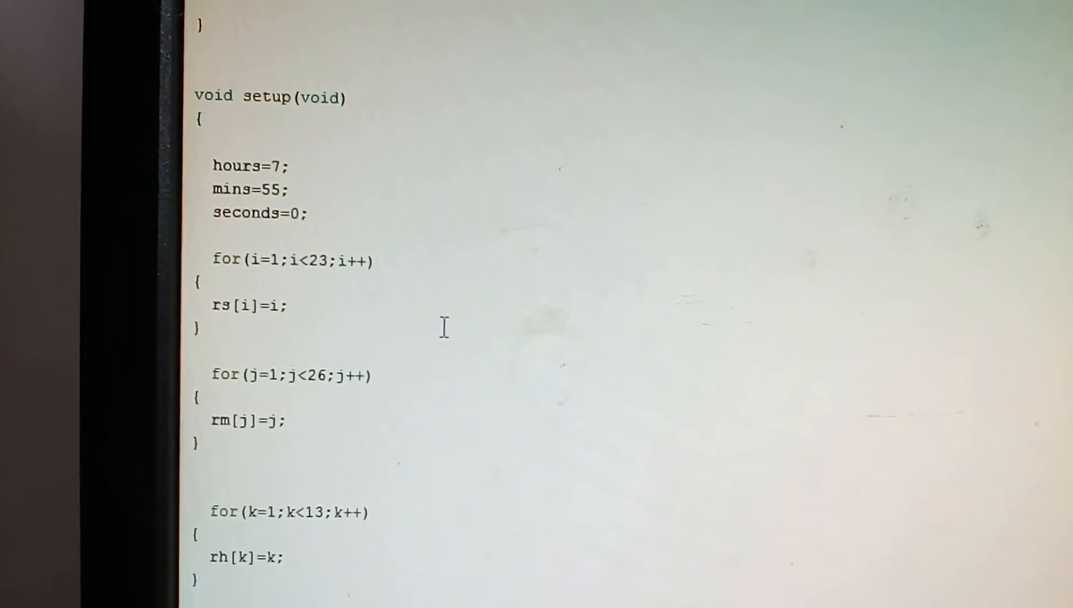
scroll("down", 3)
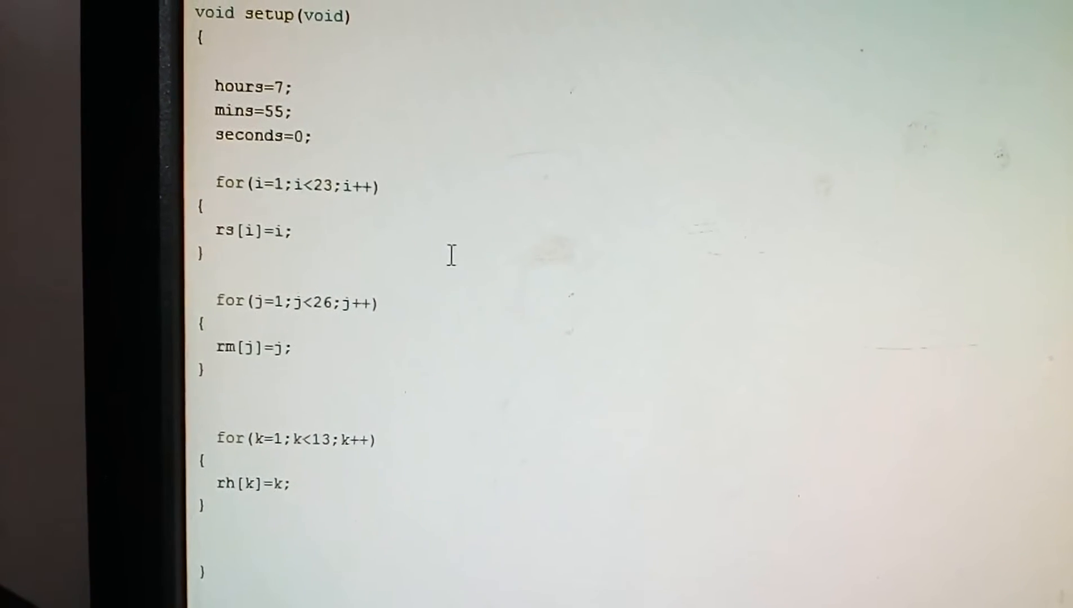
scroll("down", 3)
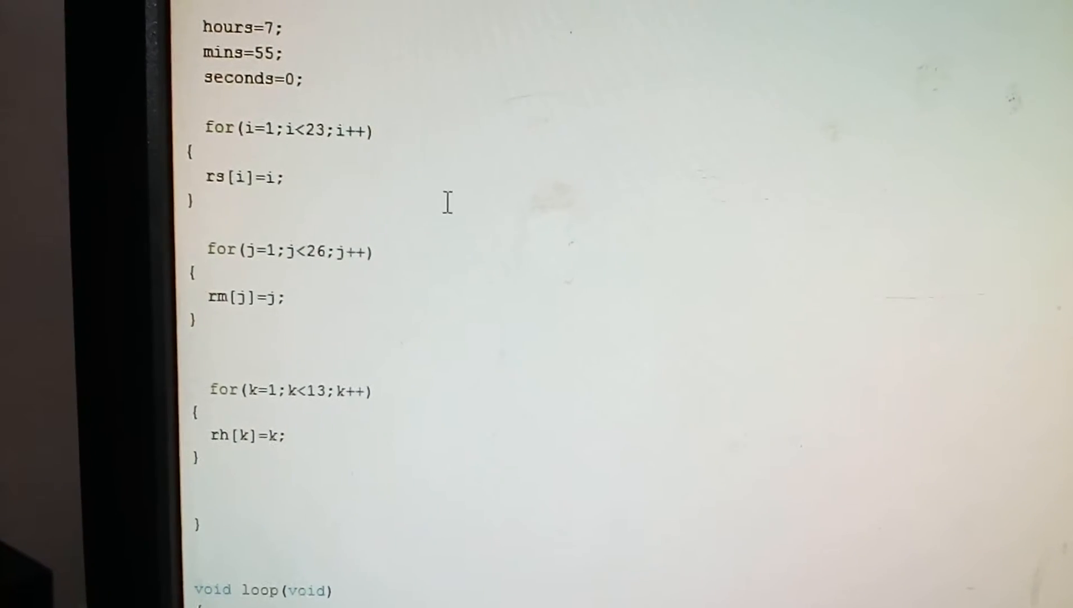
scroll("down", 3)
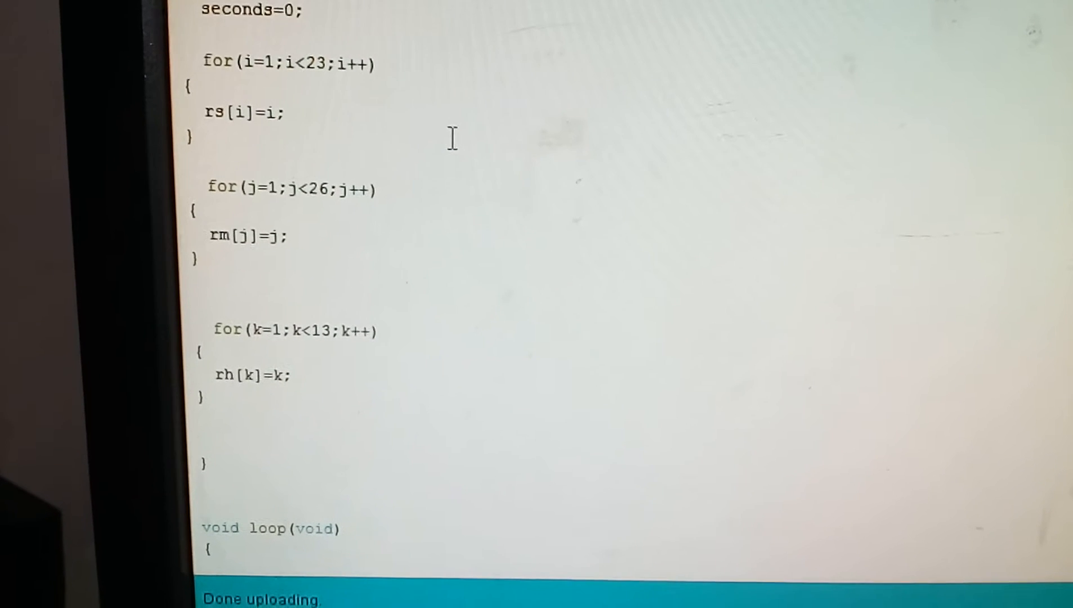
scroll("down", 3)
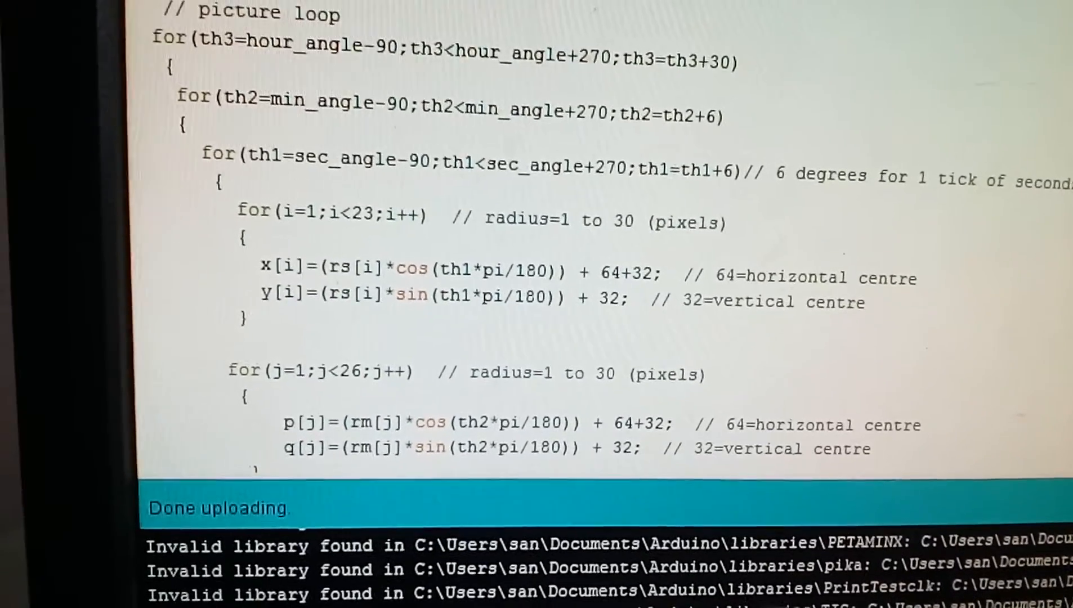
scroll("down", 3)
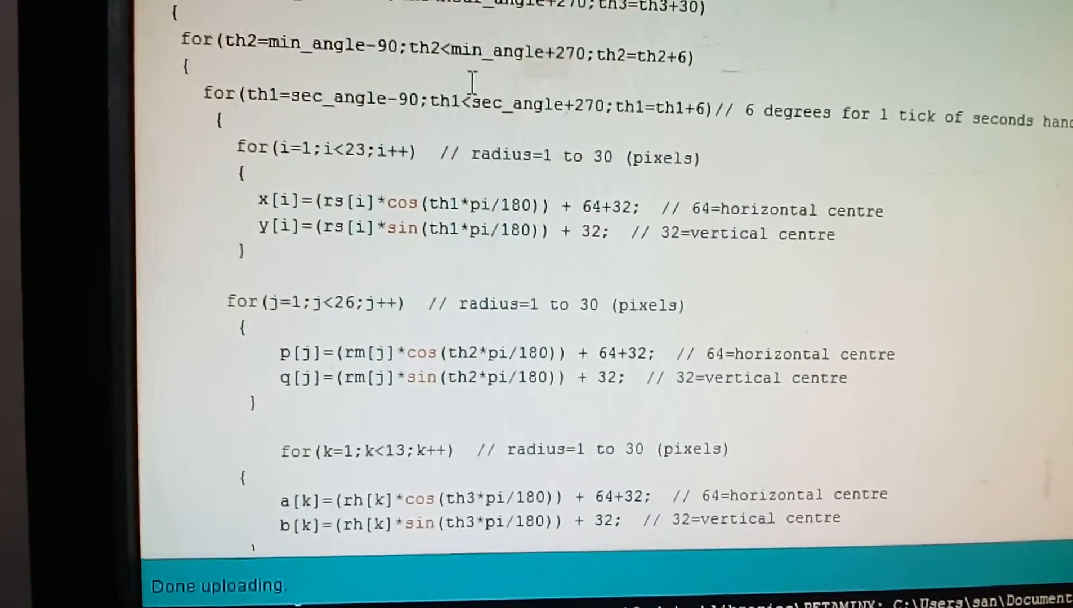
scroll("down", 3)
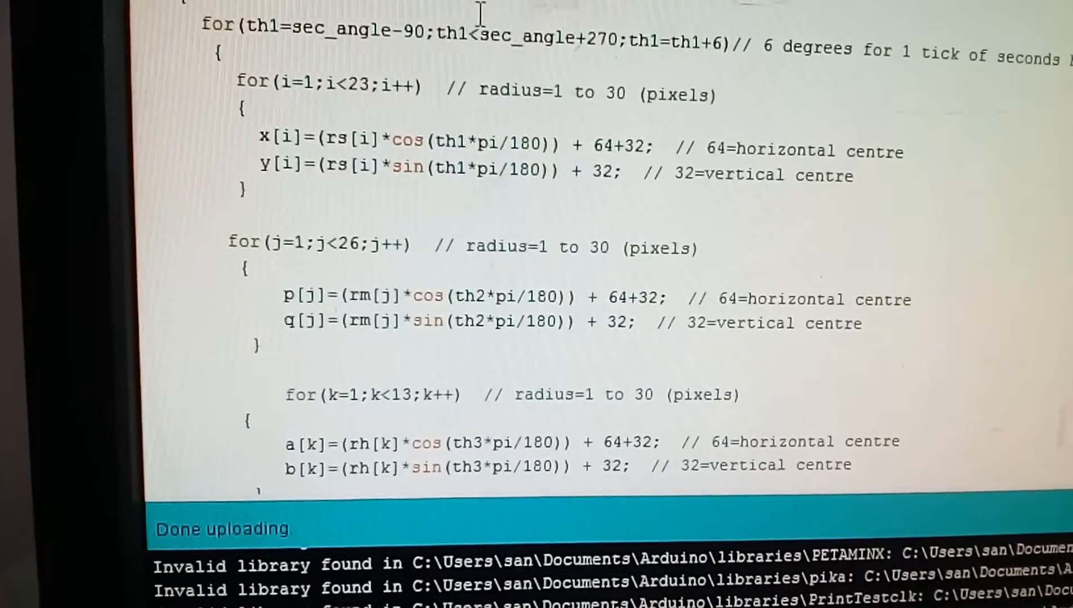
scroll("down", 3)
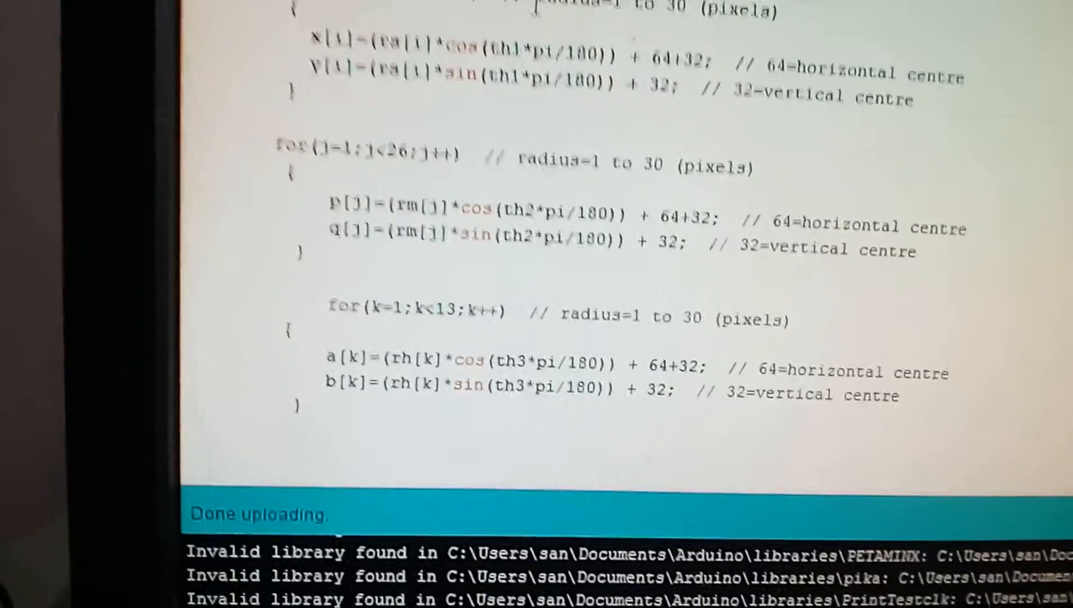
scroll("down", 3)
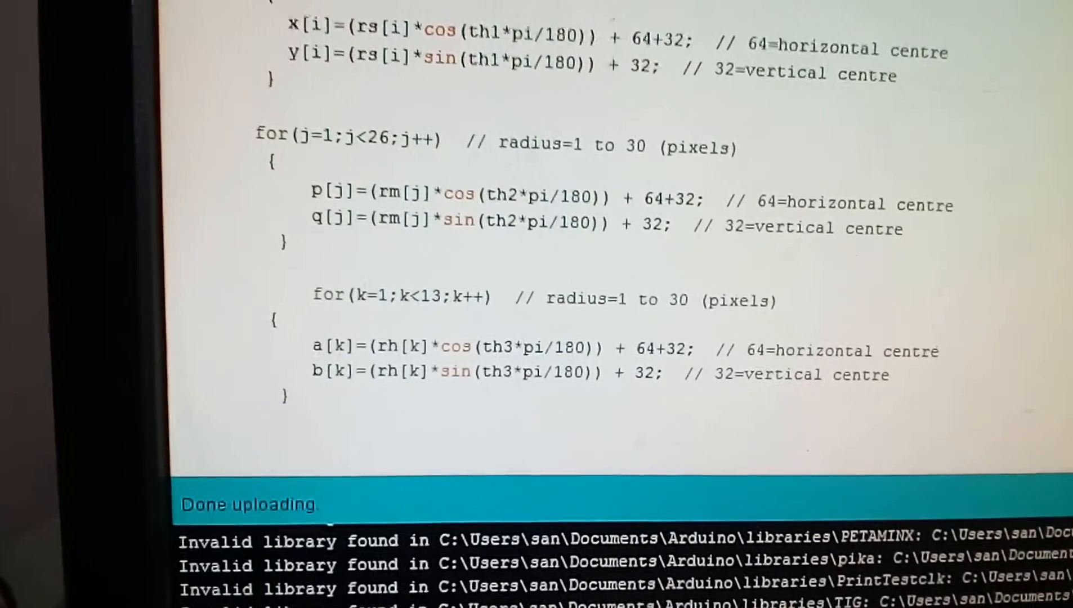
scroll("down", 3)
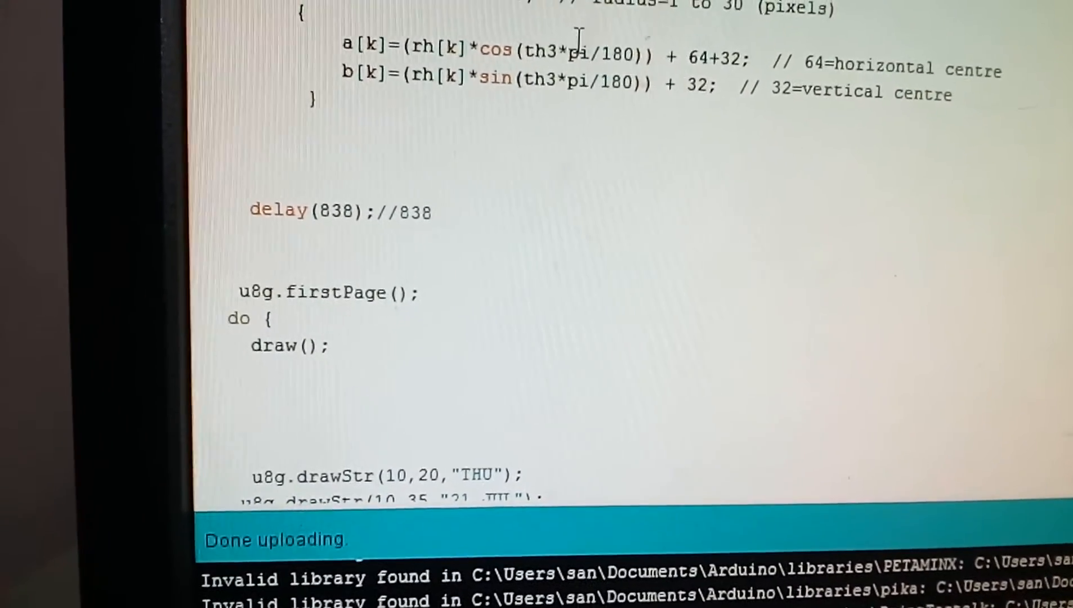
scroll("down", 3)
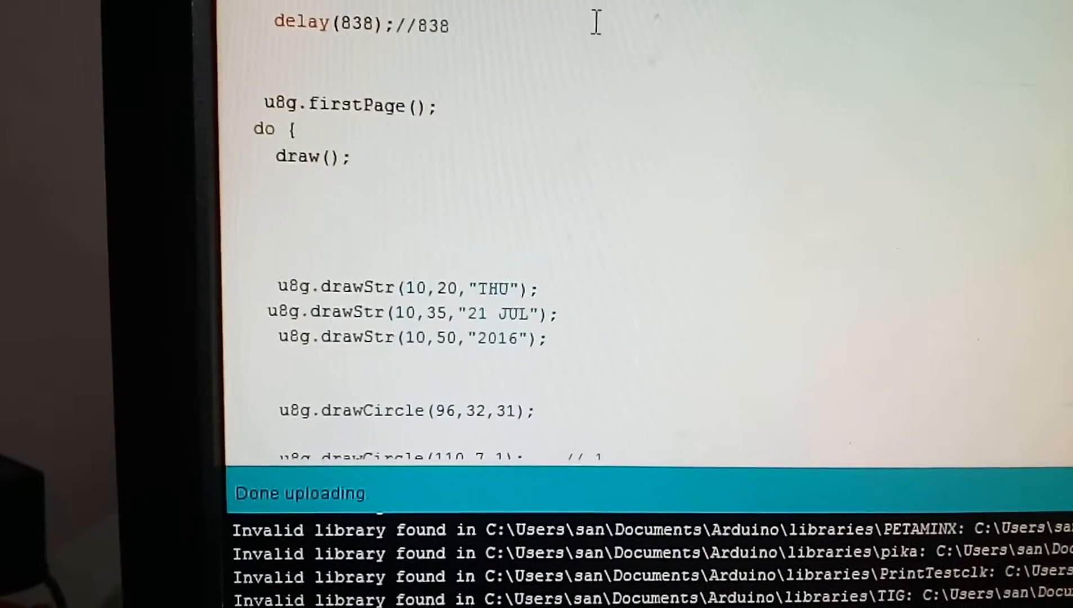
scroll("down", 3)
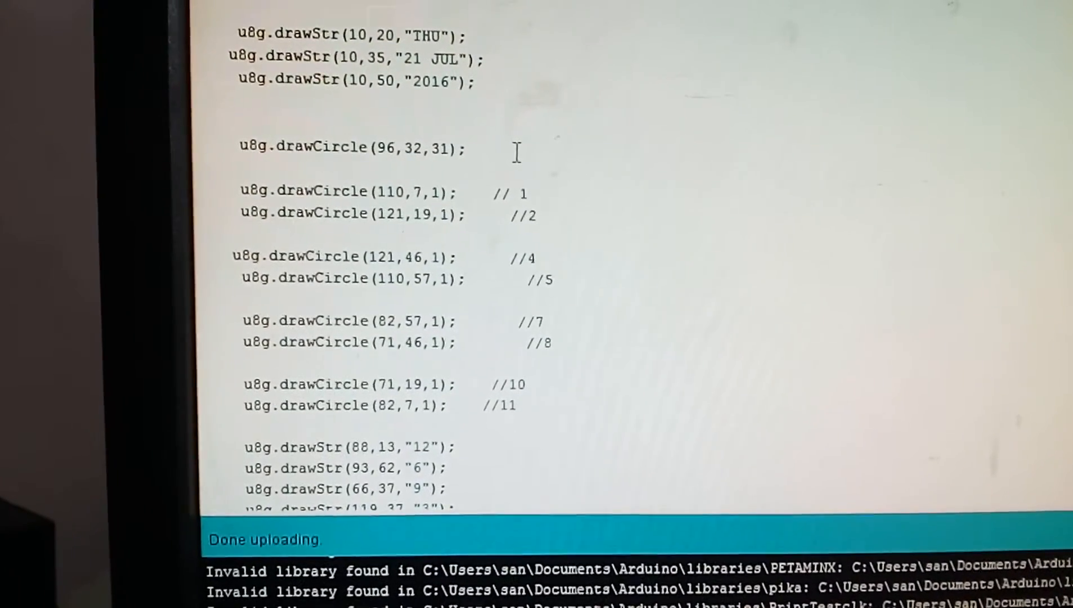
scroll("down", 3)
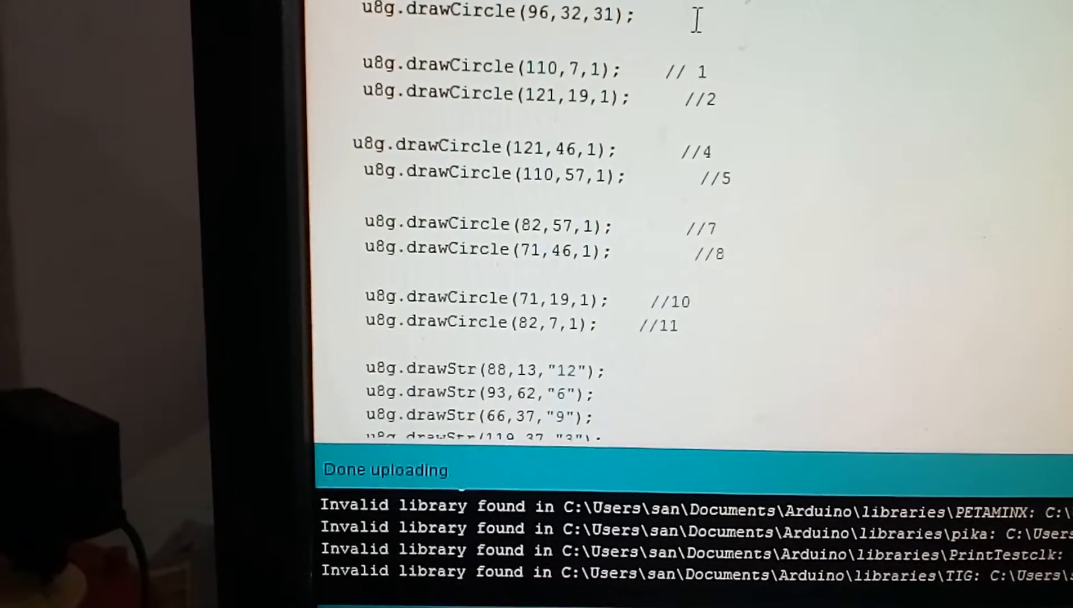
scroll("down", 3)
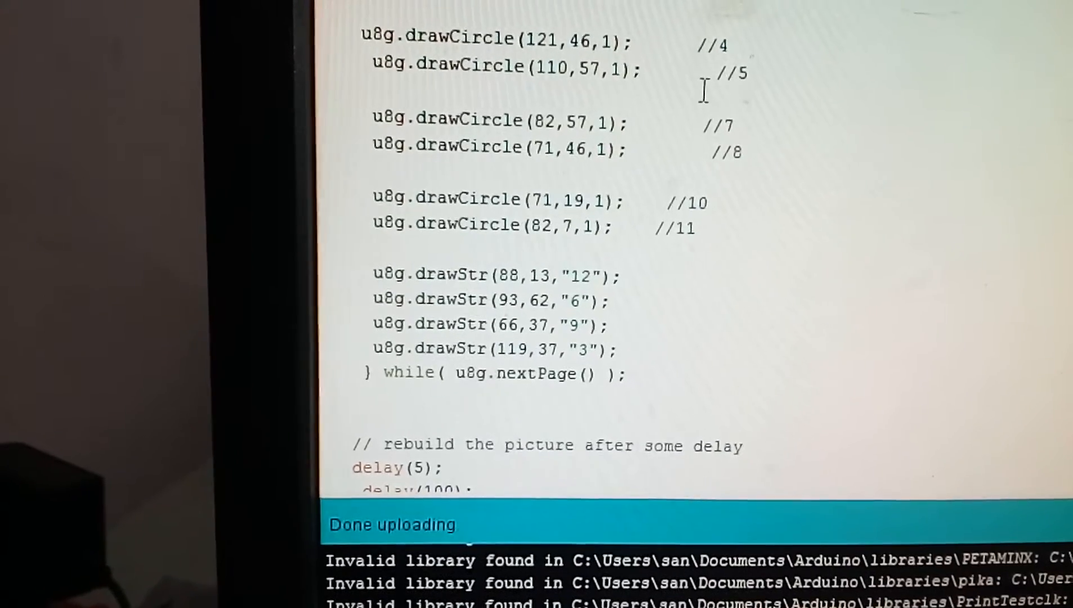
scroll("down", 3)
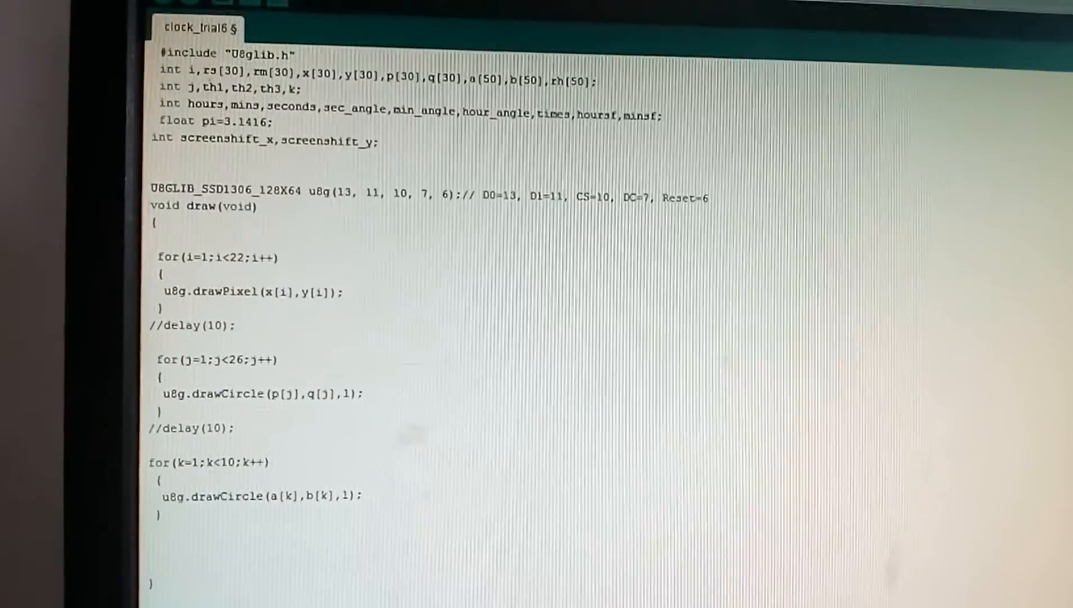
scroll("down", 3)
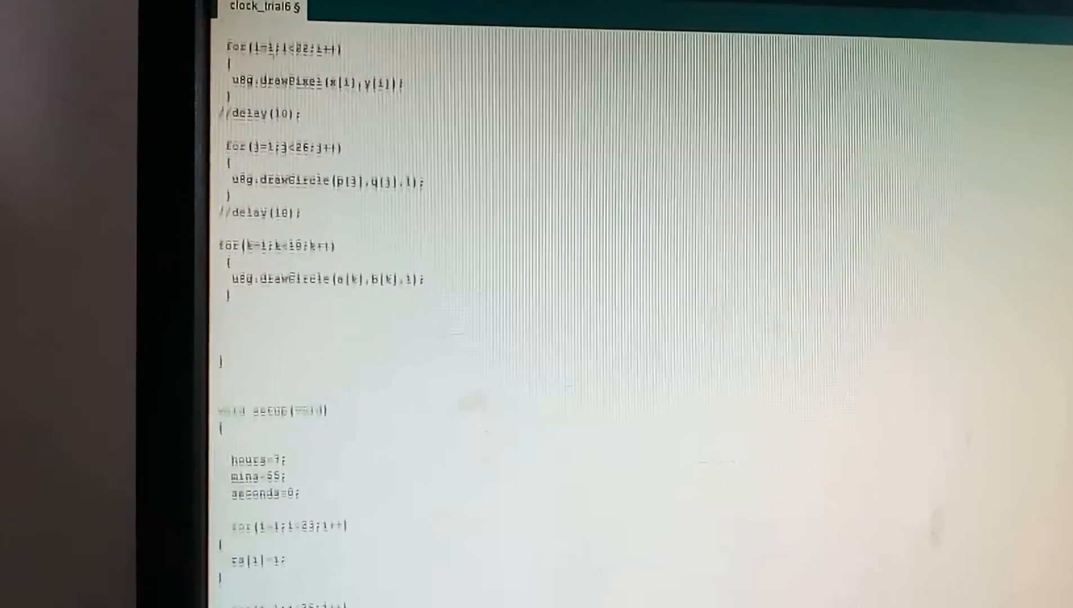
scroll("down", 3)
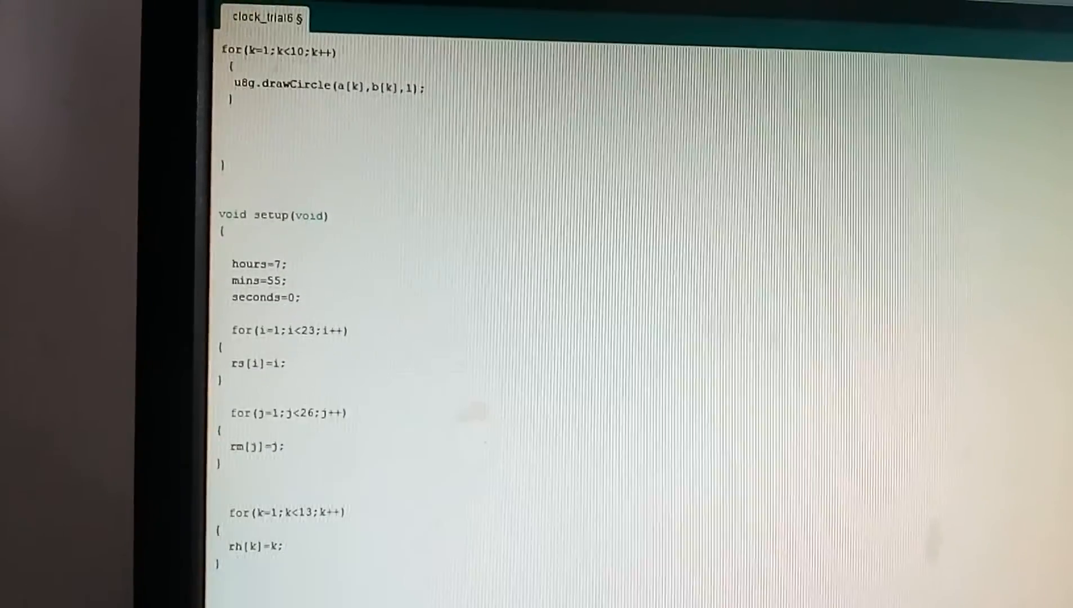
scroll("down", 3)
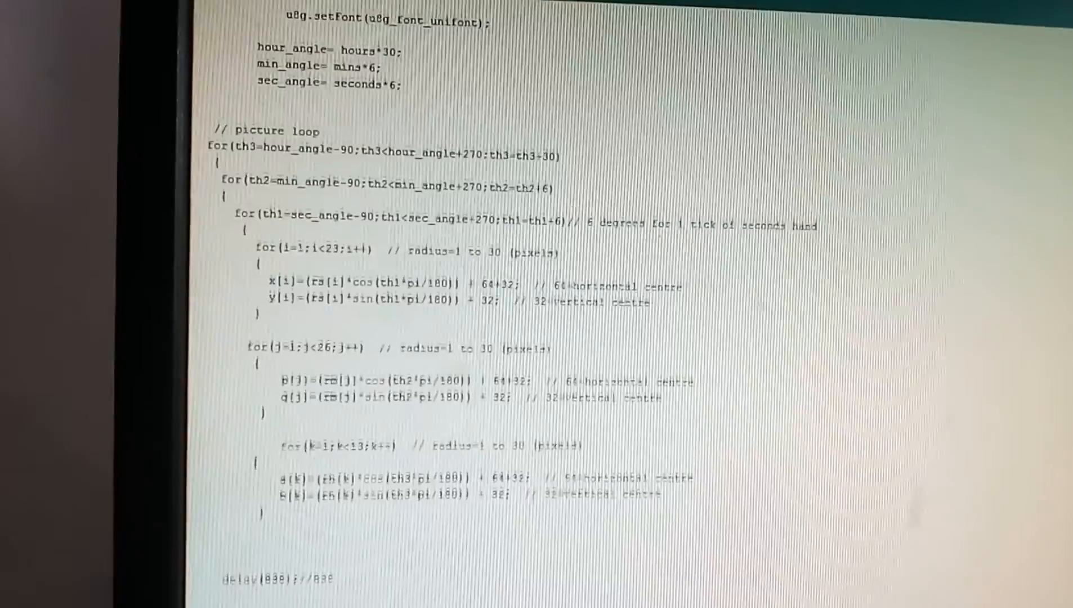
scroll("down", 3)
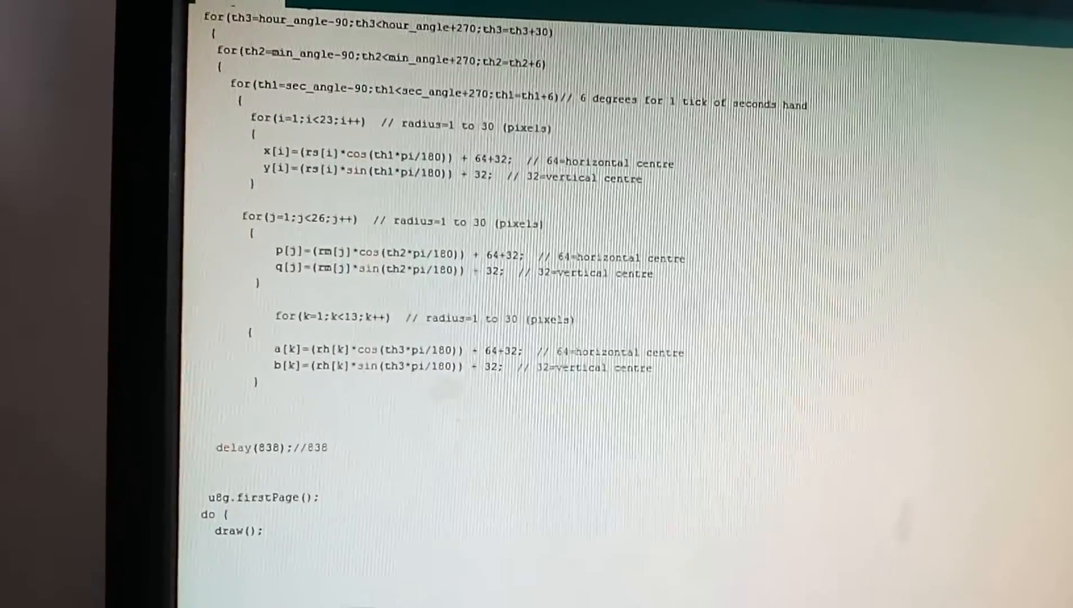
scroll("down", 3)
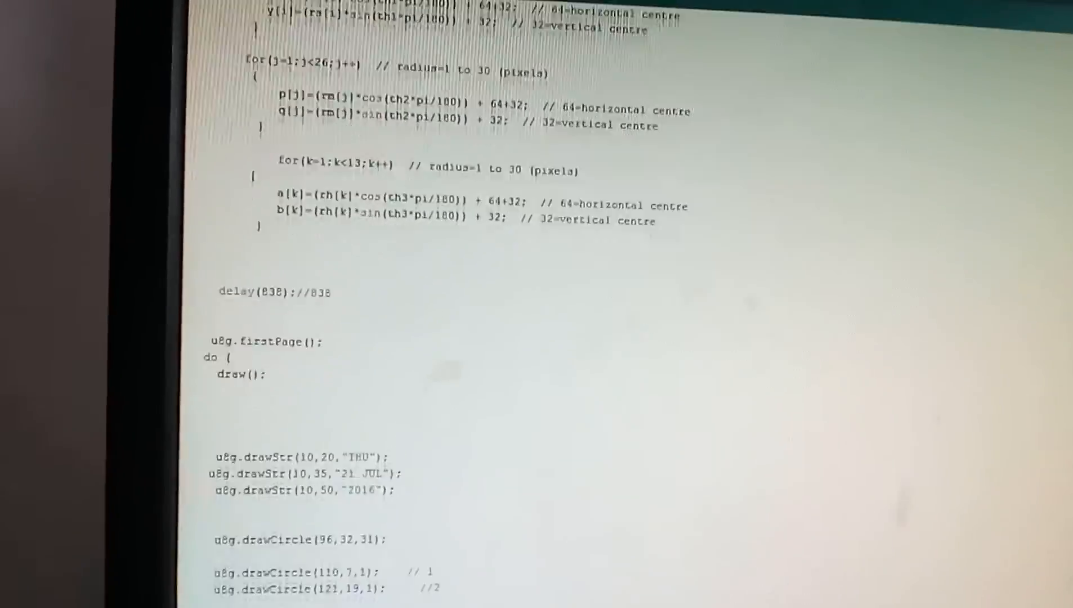
scroll("down", 3)
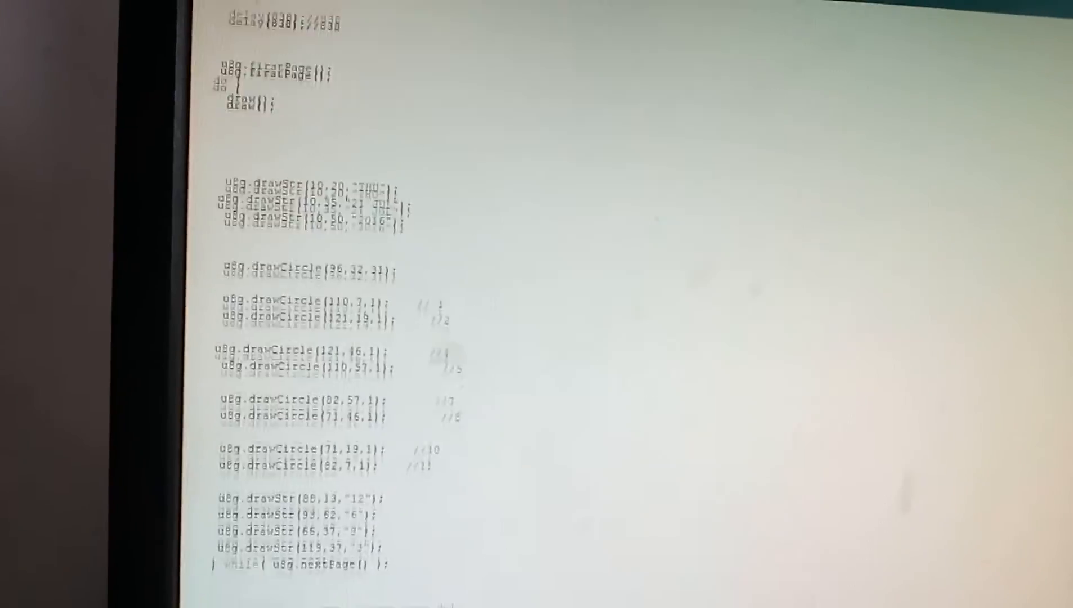